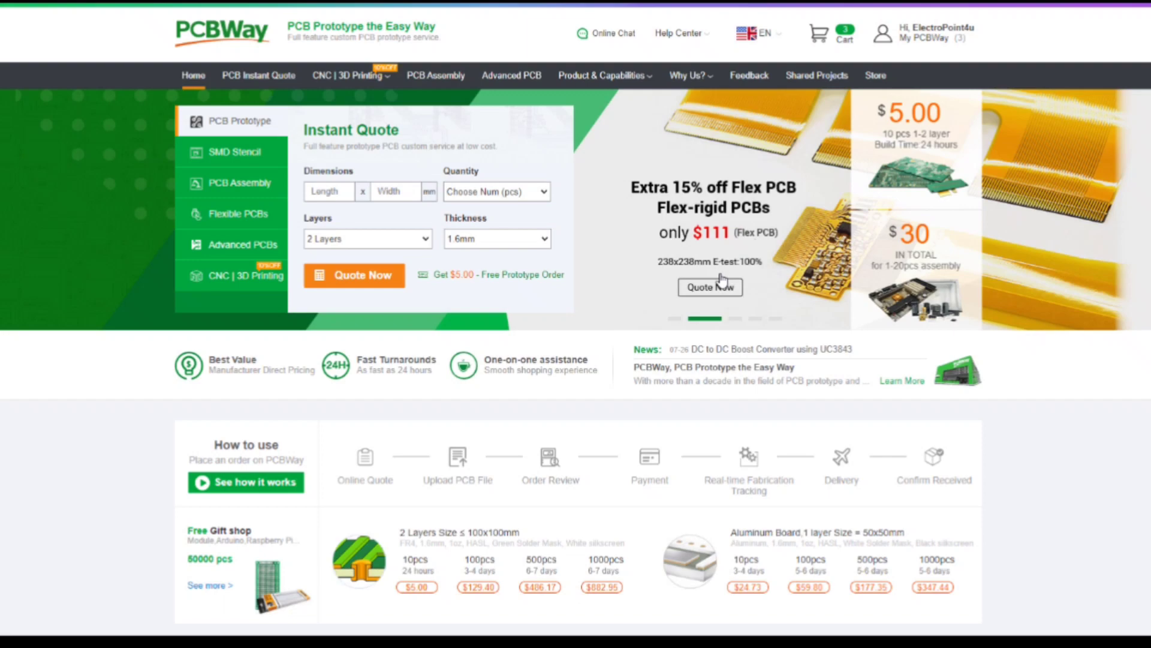
Step: Start a new PCBWay quote and choose Immersion Gold (ENIG) surface finish
click(258, 74)
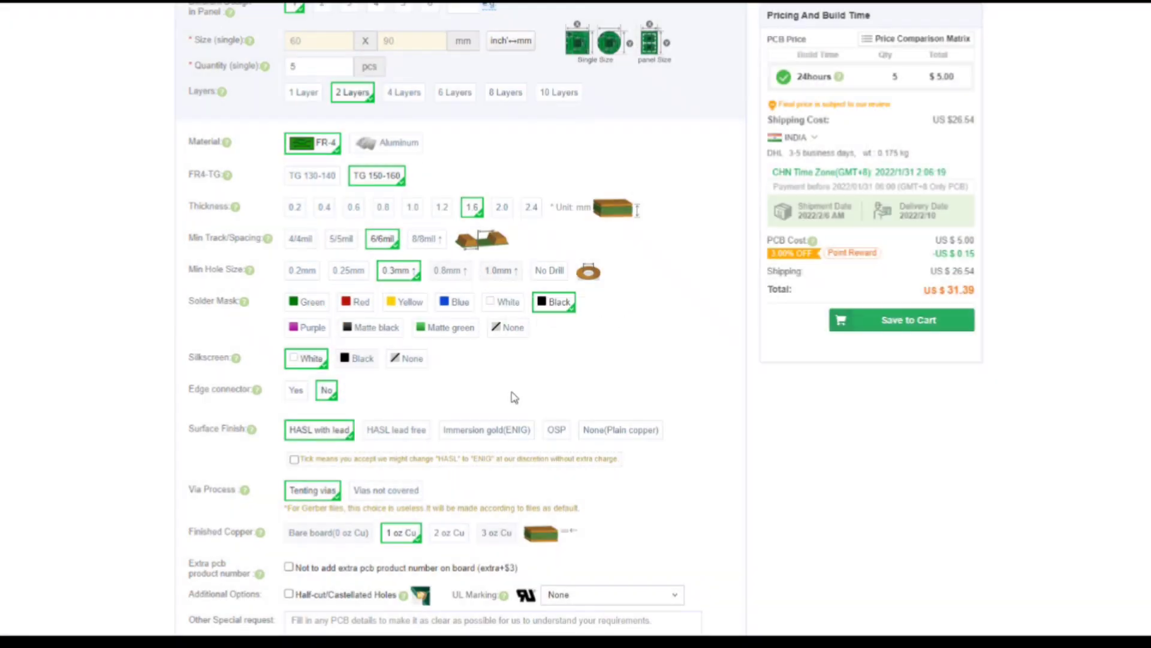
click(486, 429)
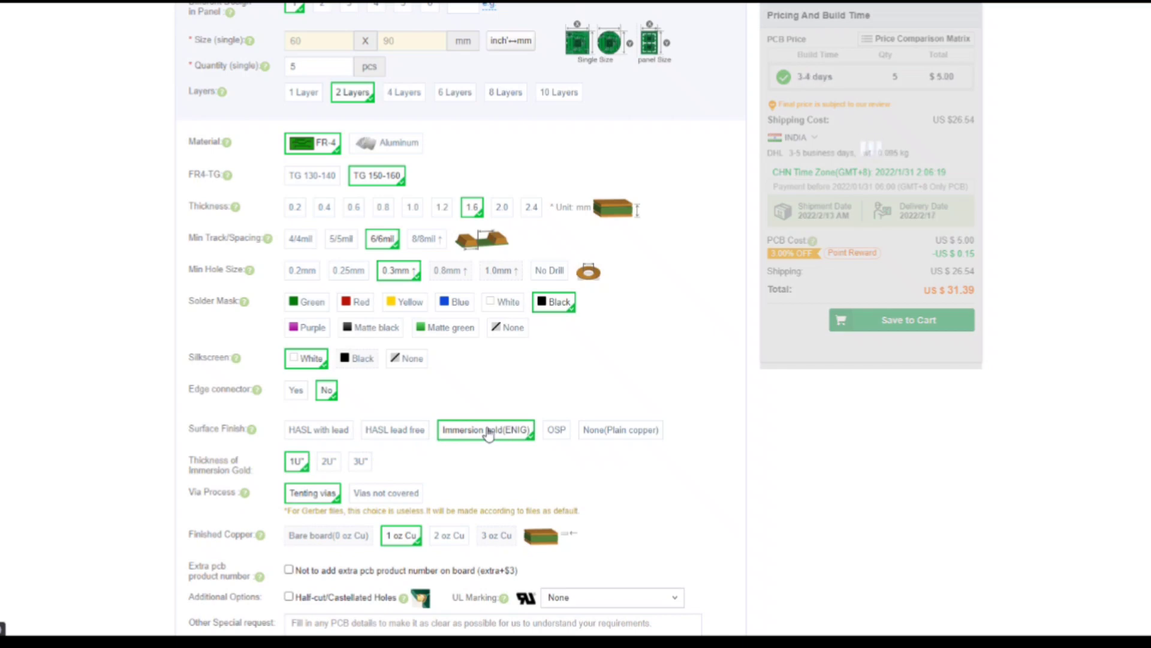
mouse_move(900, 320)
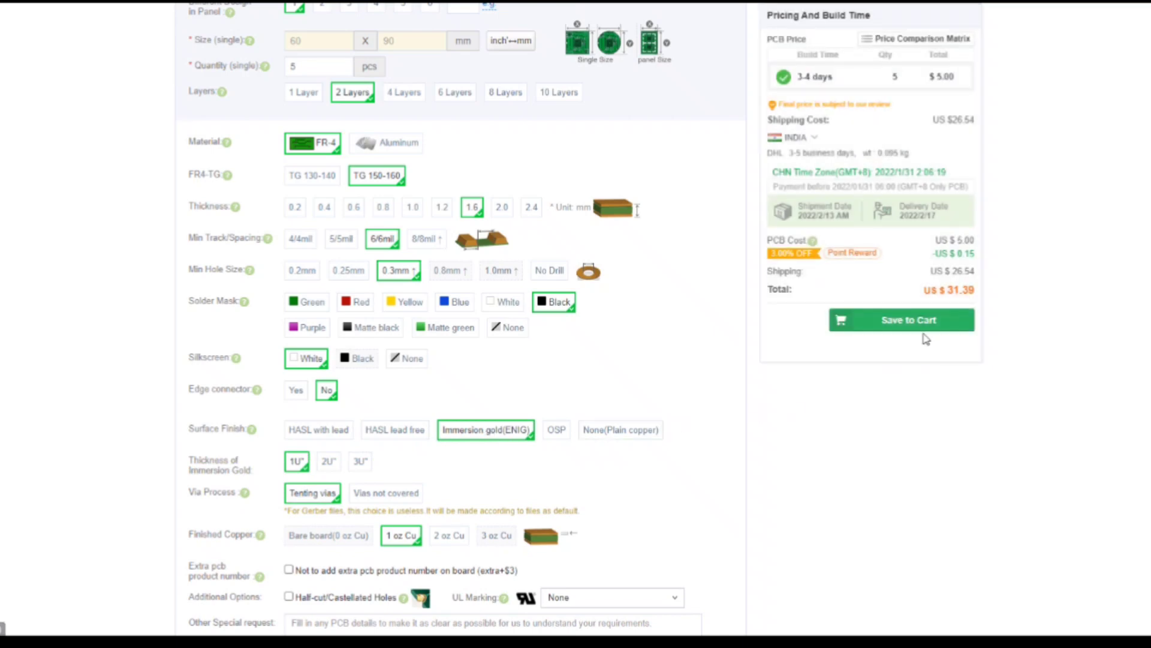
mouse_move(814, 583)
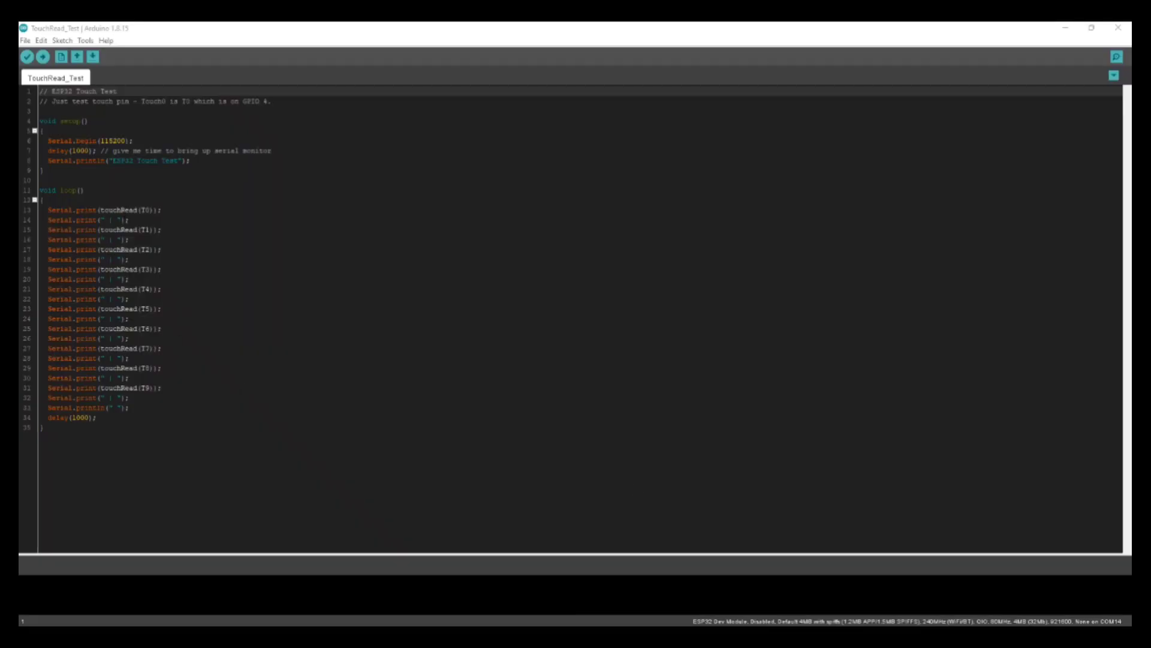
Step: Upload the TouchRead_Test sketch to the ESP32 from the Arduino IDE
click(85, 41)
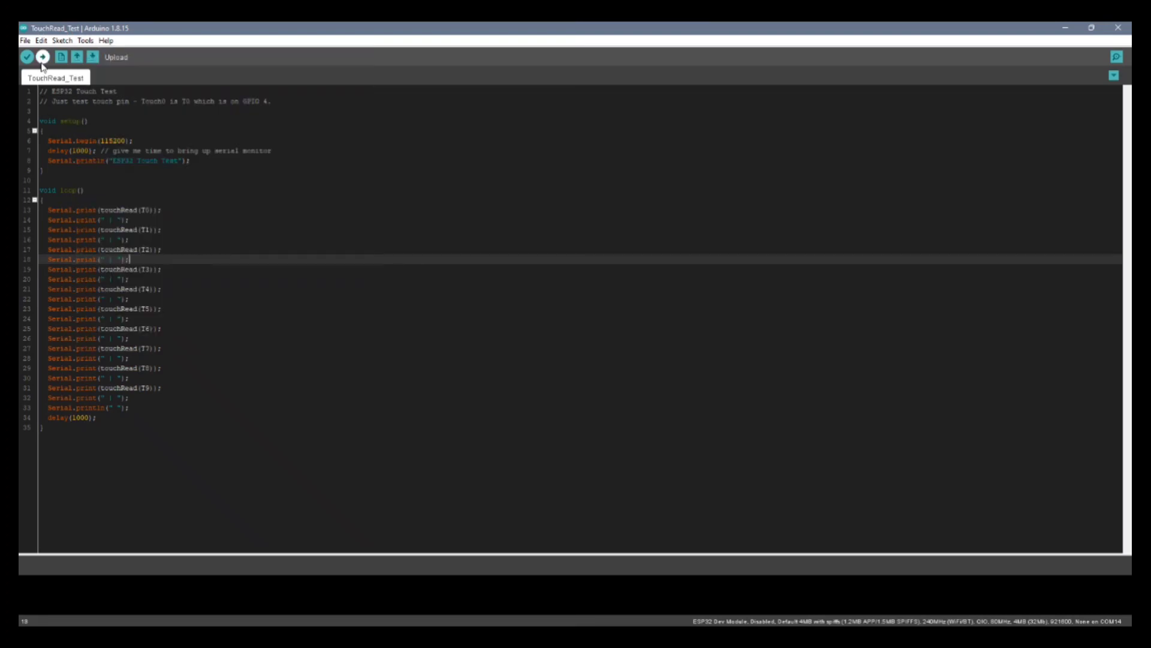
click(42, 56)
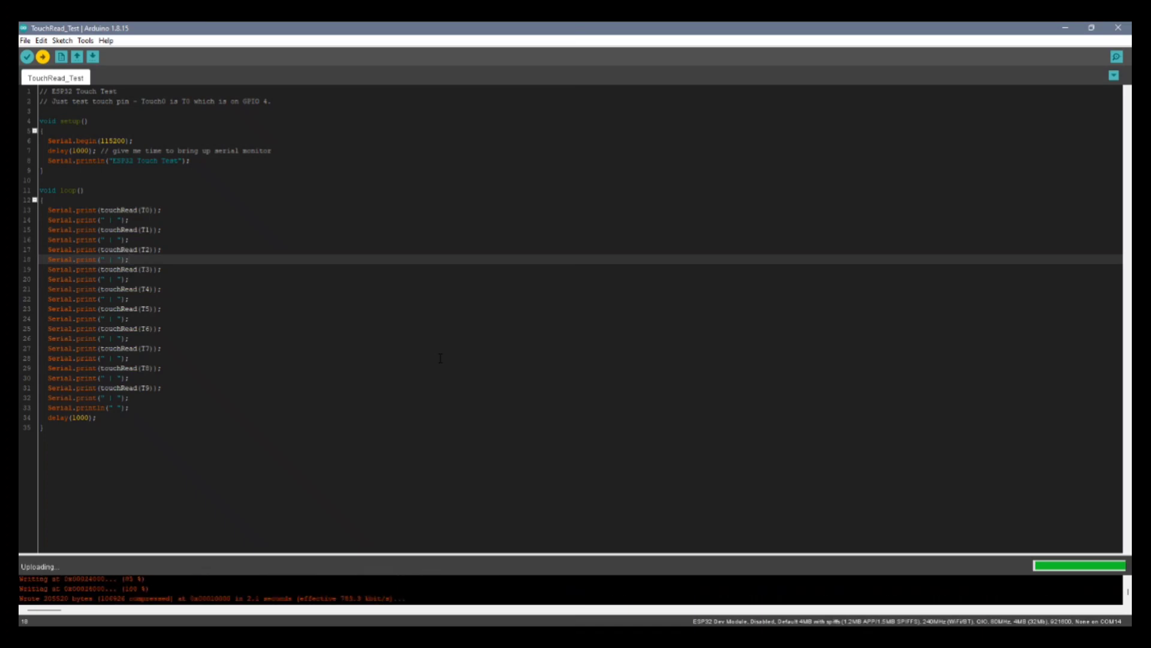
click(1117, 56)
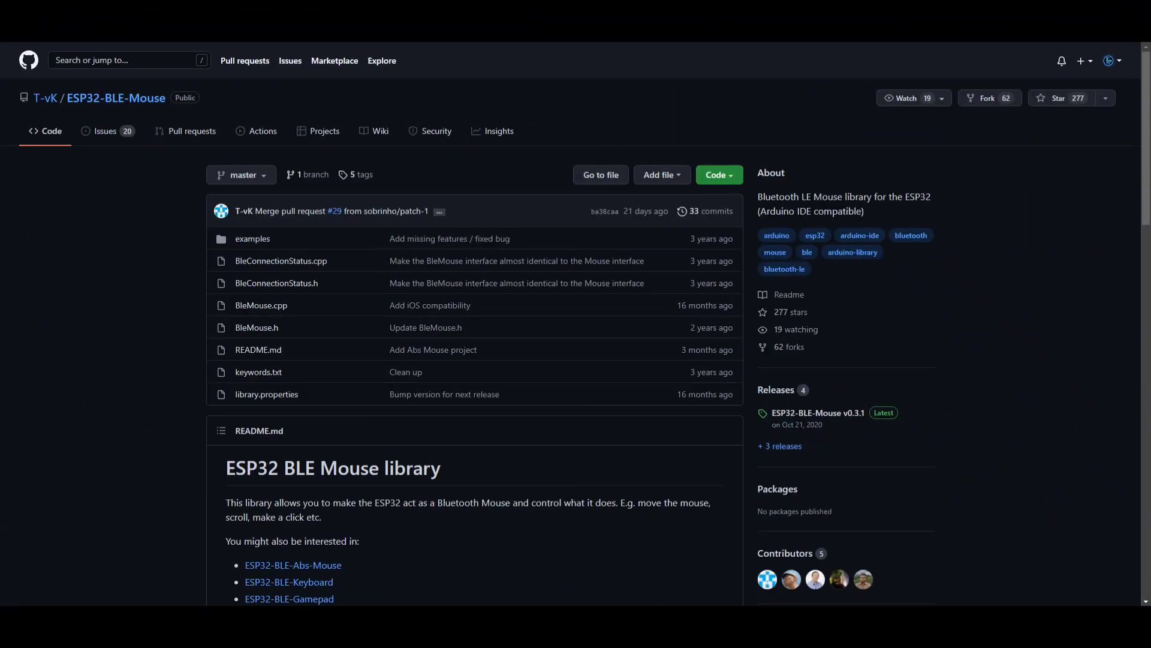
Step: Open ESP32-BLE-Keyboard from the Mouse README and review its installation and media-key API
scroll(down, 3)
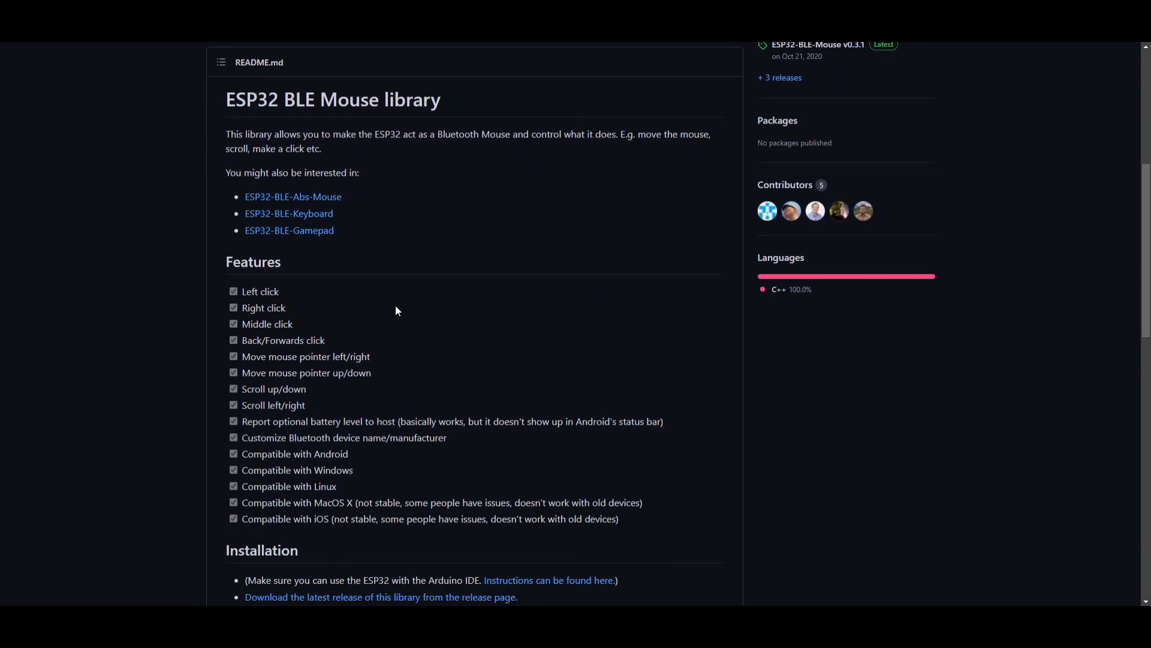
click(288, 213)
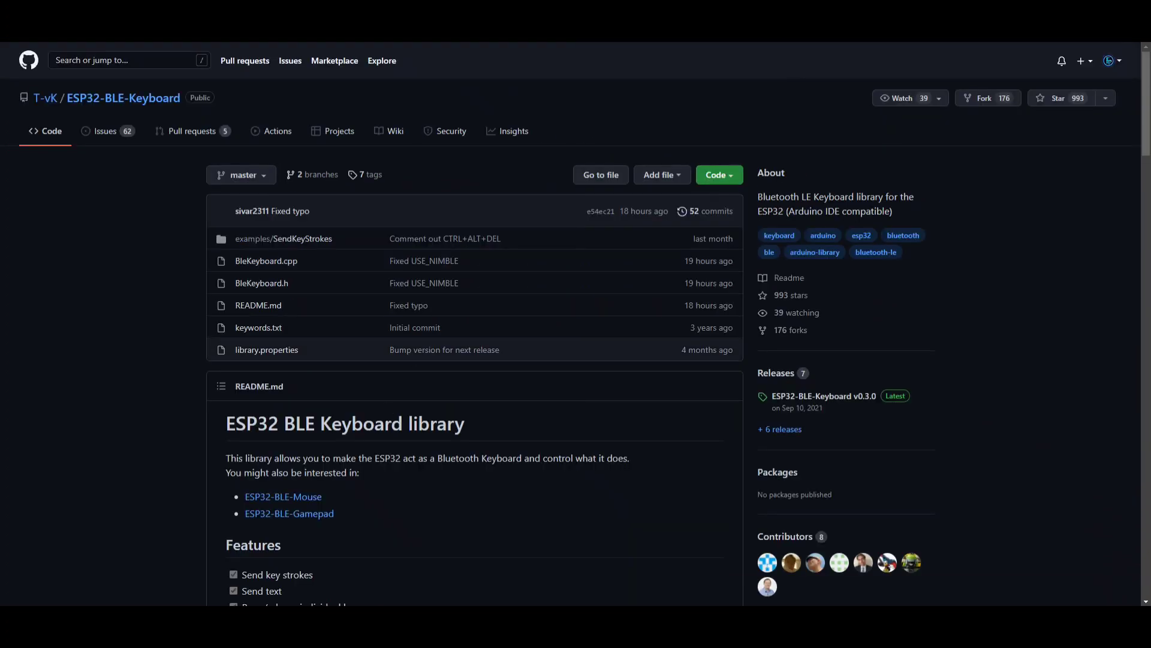
scroll(down, 3)
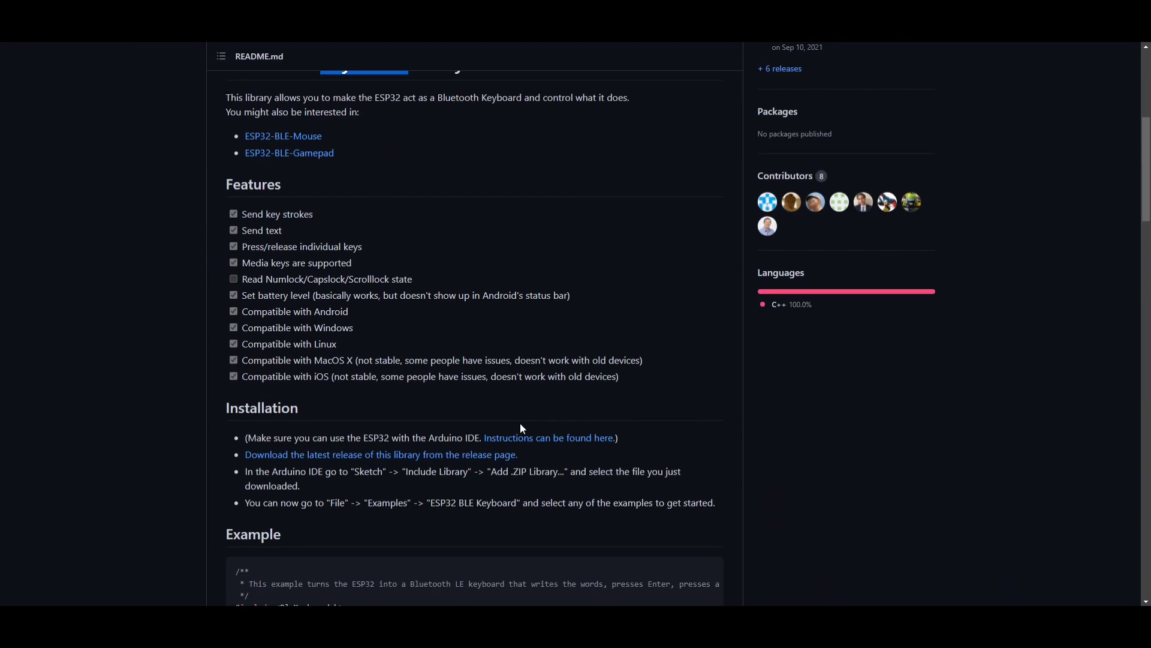
scroll(down, 3)
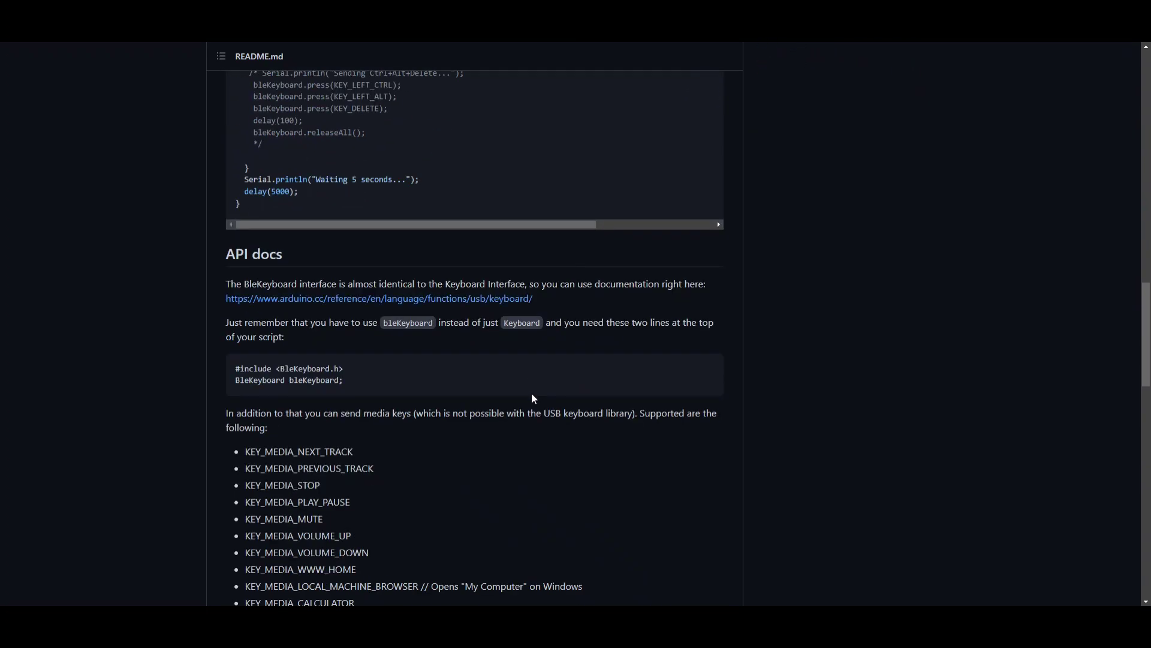
scroll(down, 3)
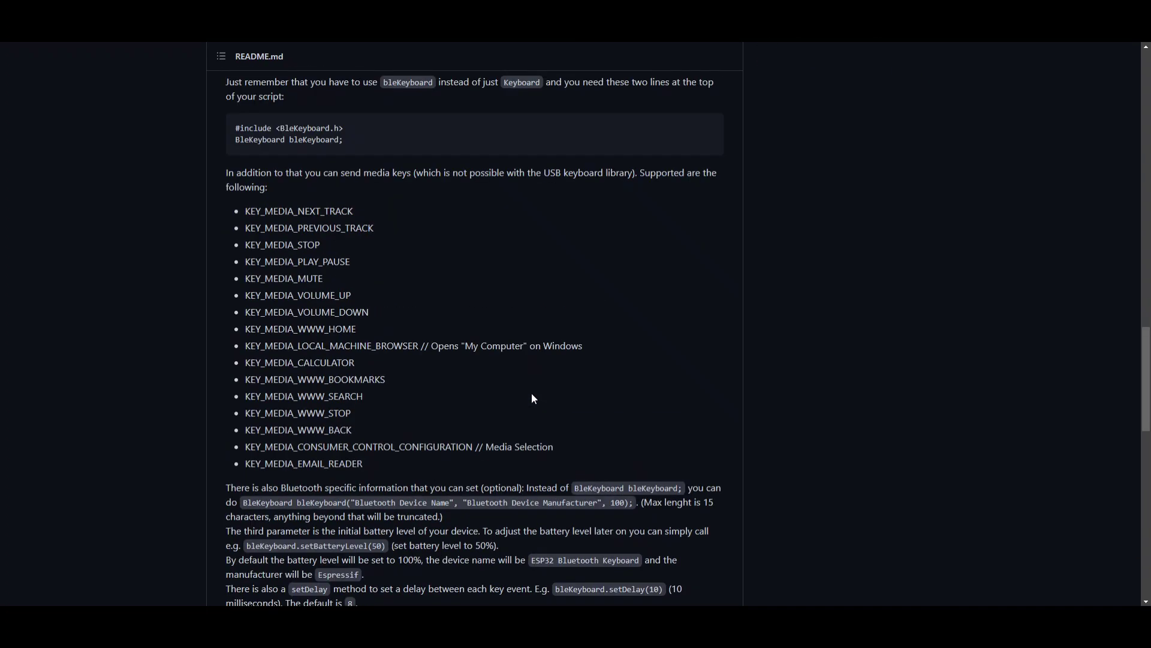
scroll(up, 3)
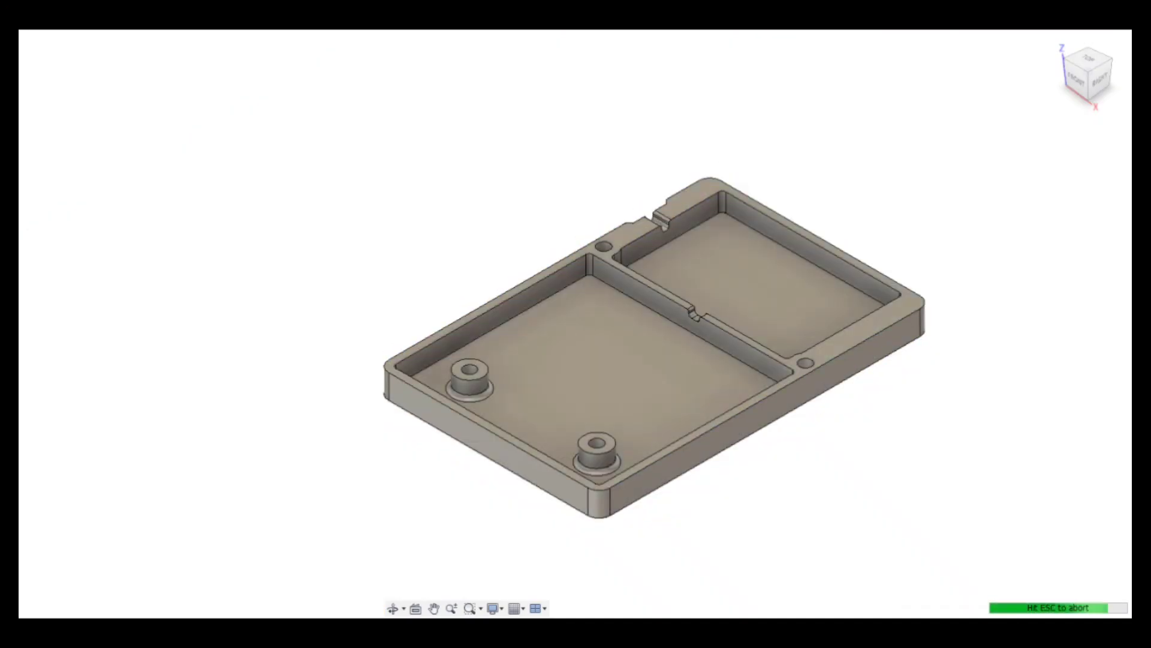
key(alt+tab)
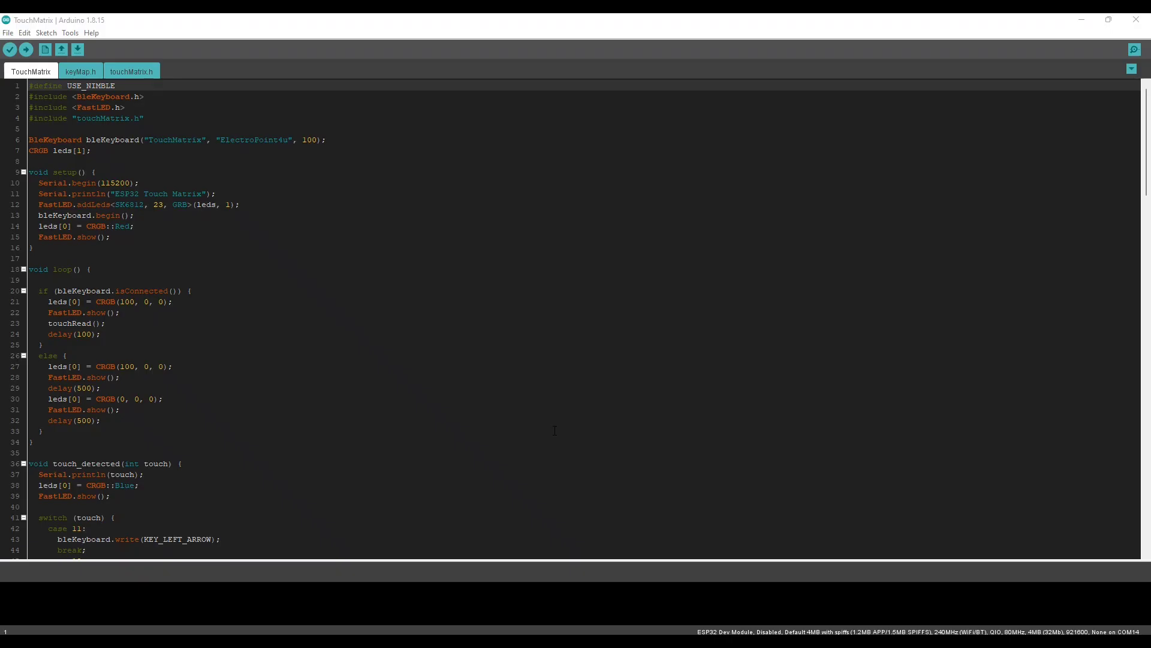
Step: Review touchMatrix.h and the TouchMatrix switch cases, selecting the left-arrow write call
click(131, 71)
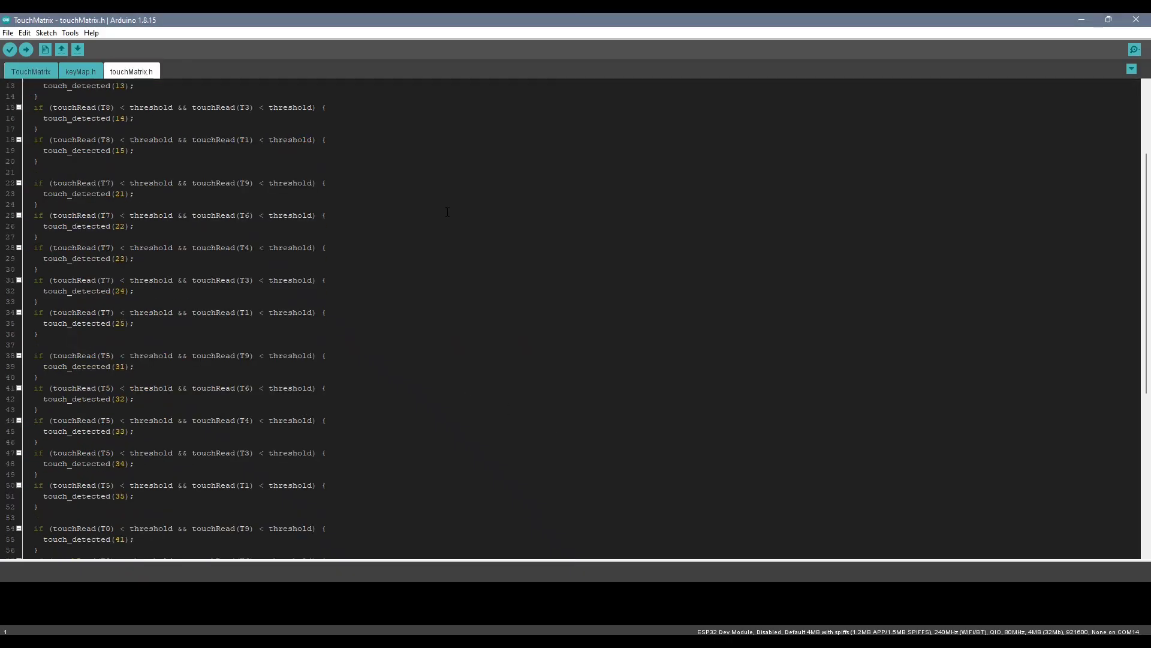
scroll(down, 3)
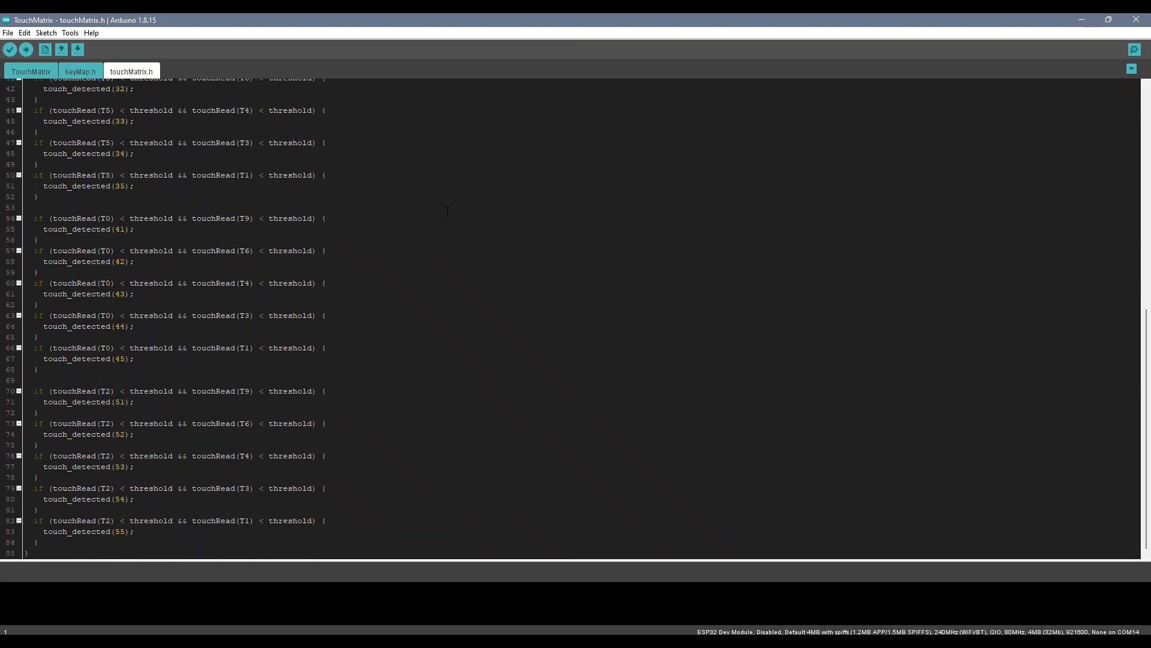
scroll(up, 3)
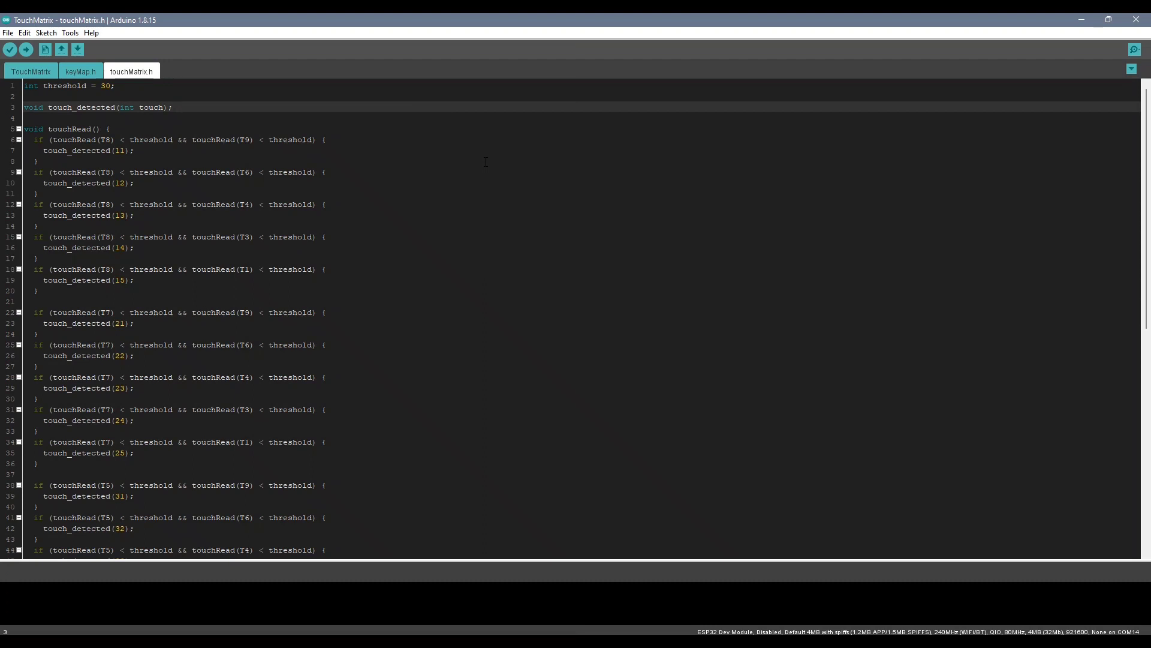
click(30, 71)
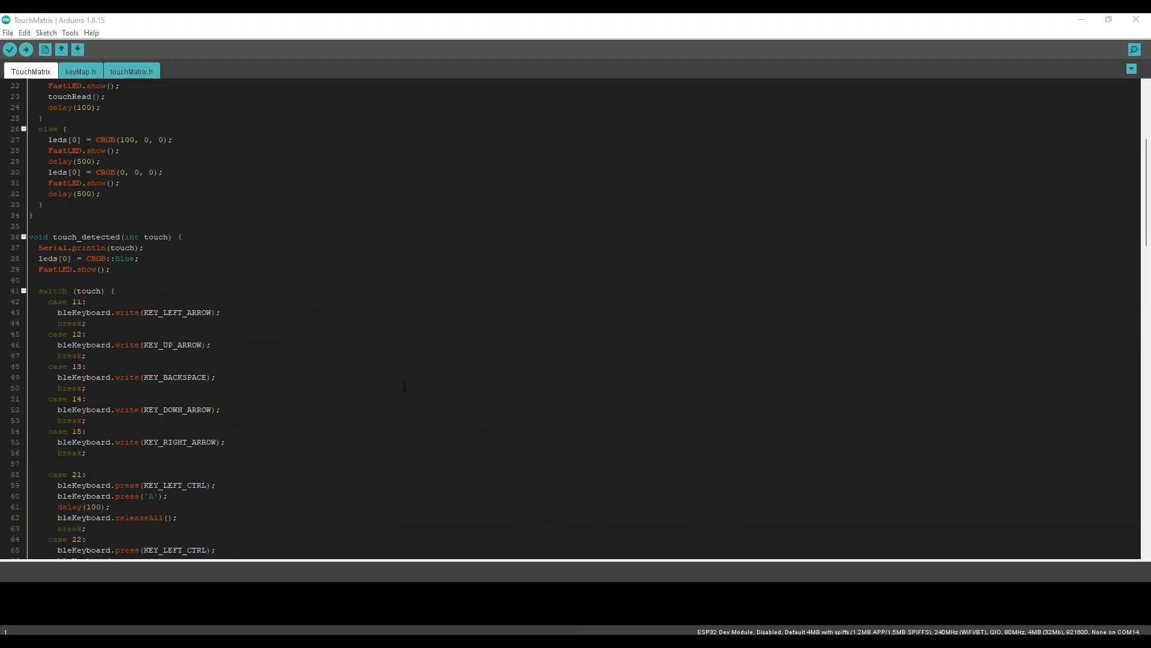
double_click(127, 280)
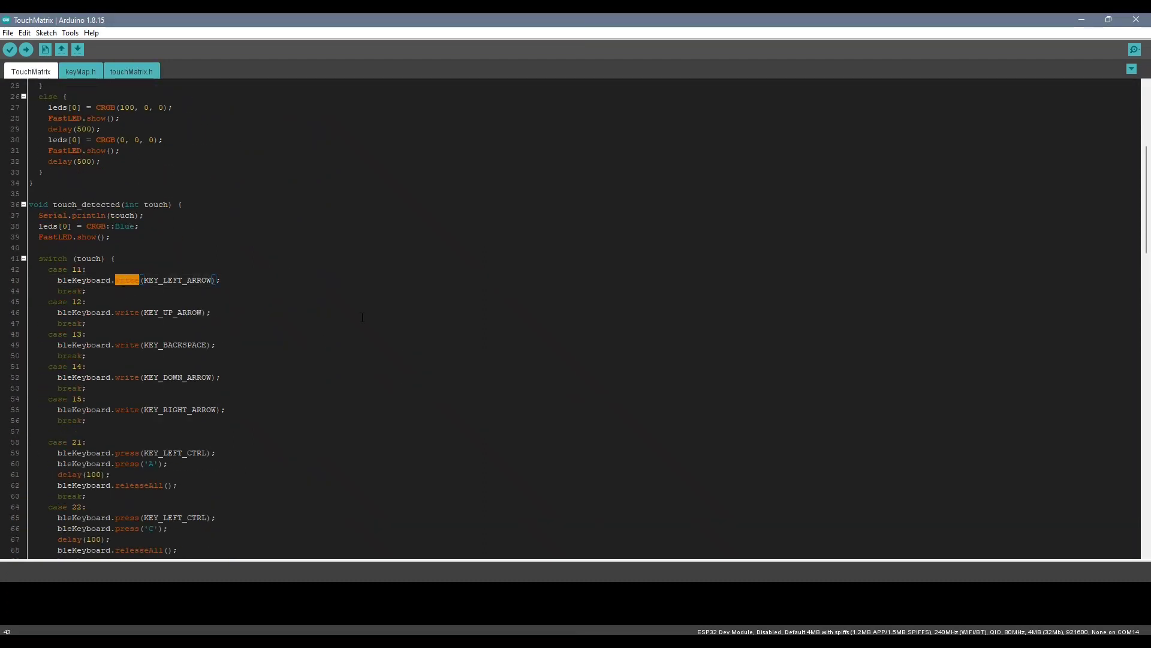
scroll(down, 3)
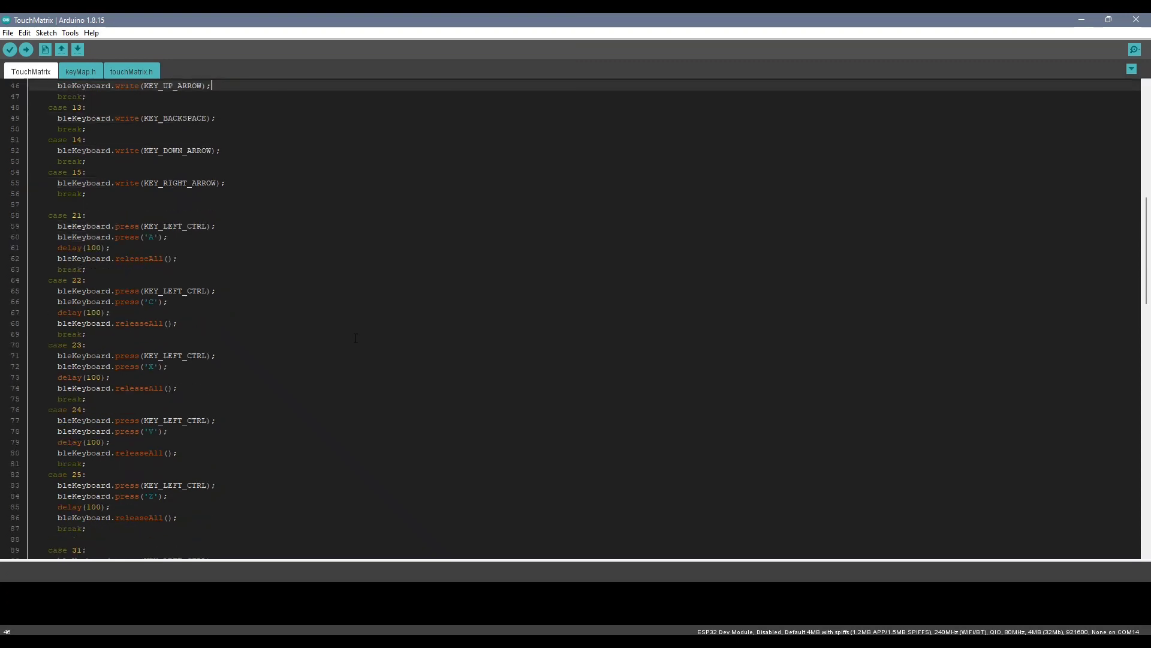
scroll(down, 3)
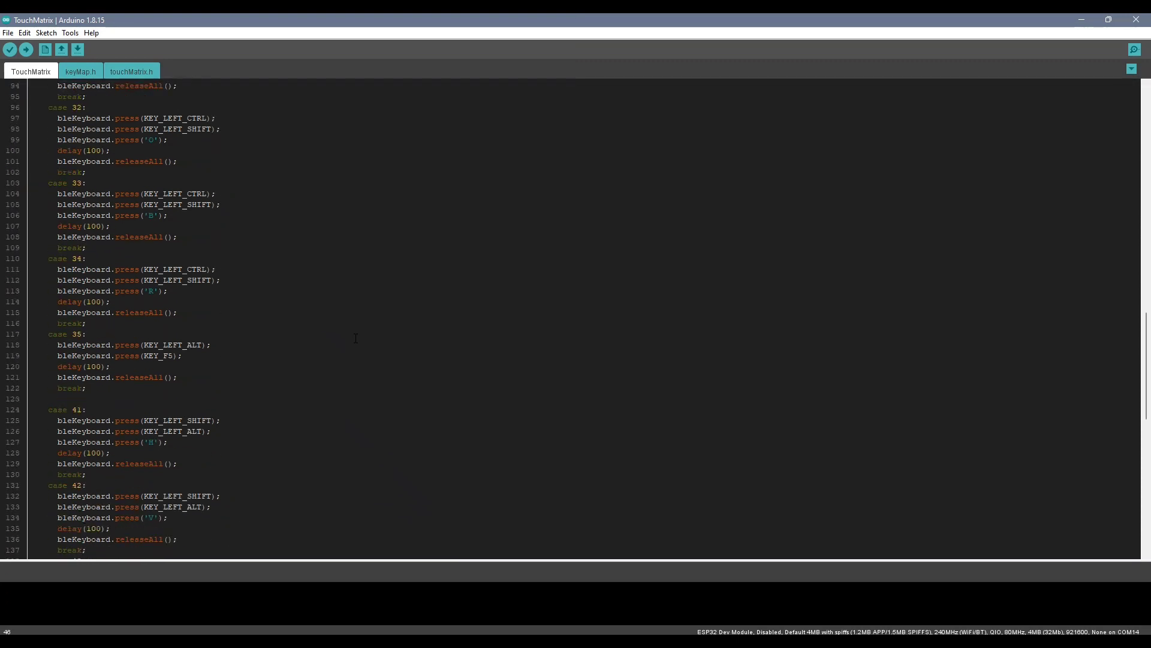
scroll(down, 3)
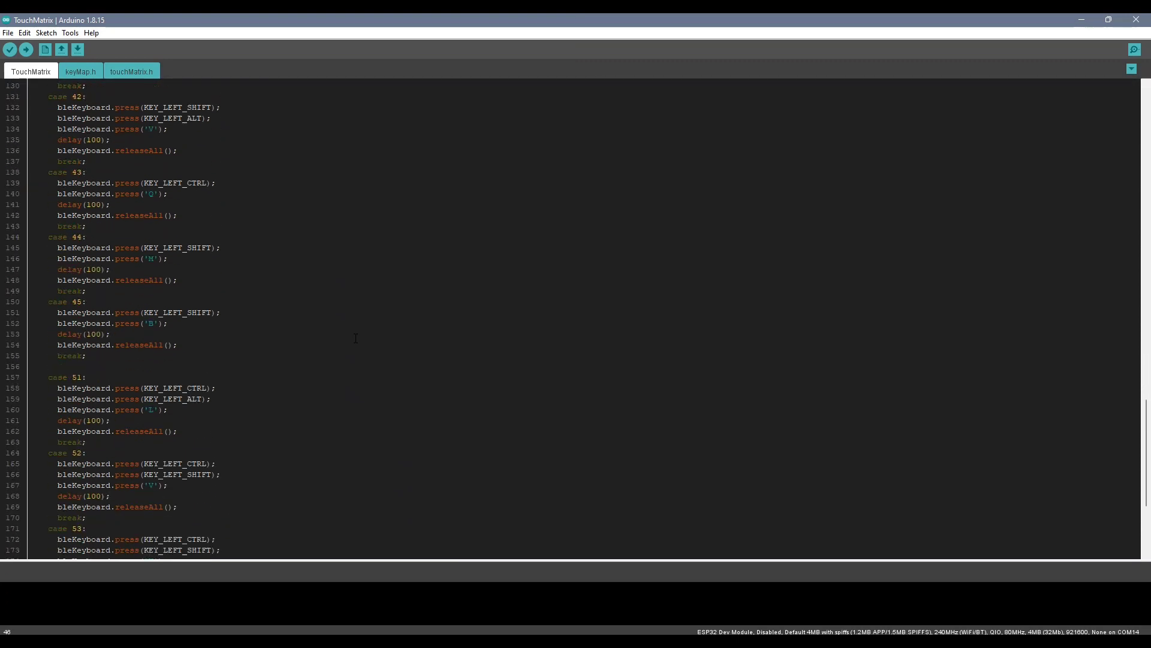
Step: Scroll through the keyMap.h key-code reference
click(80, 71)
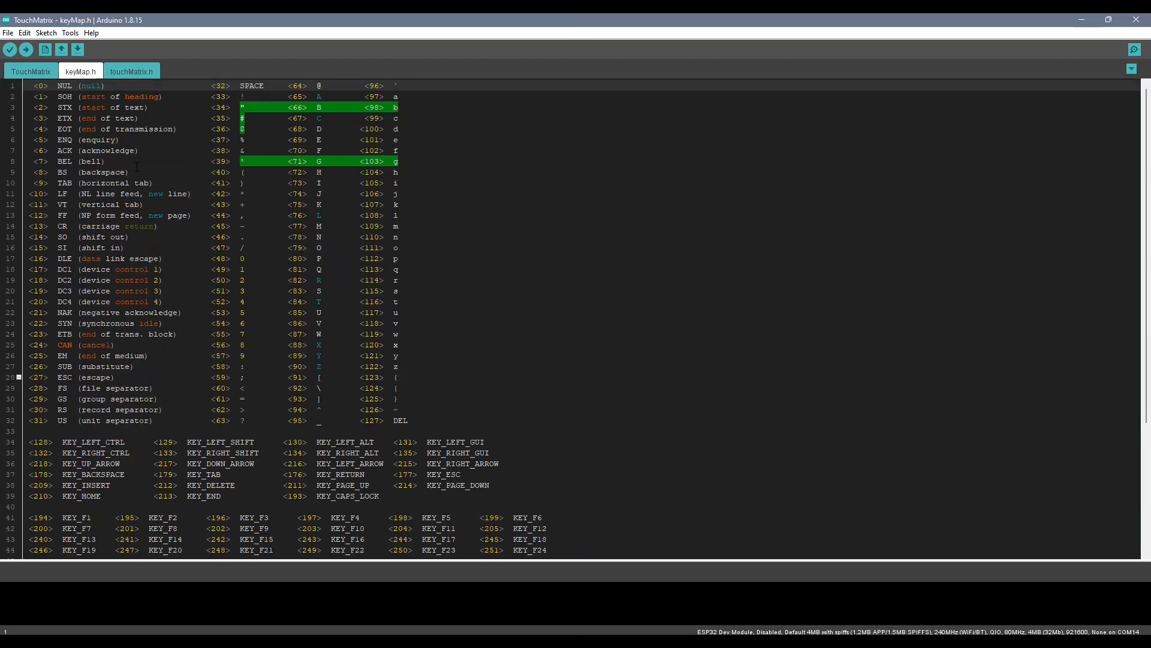
scroll(down, 3)
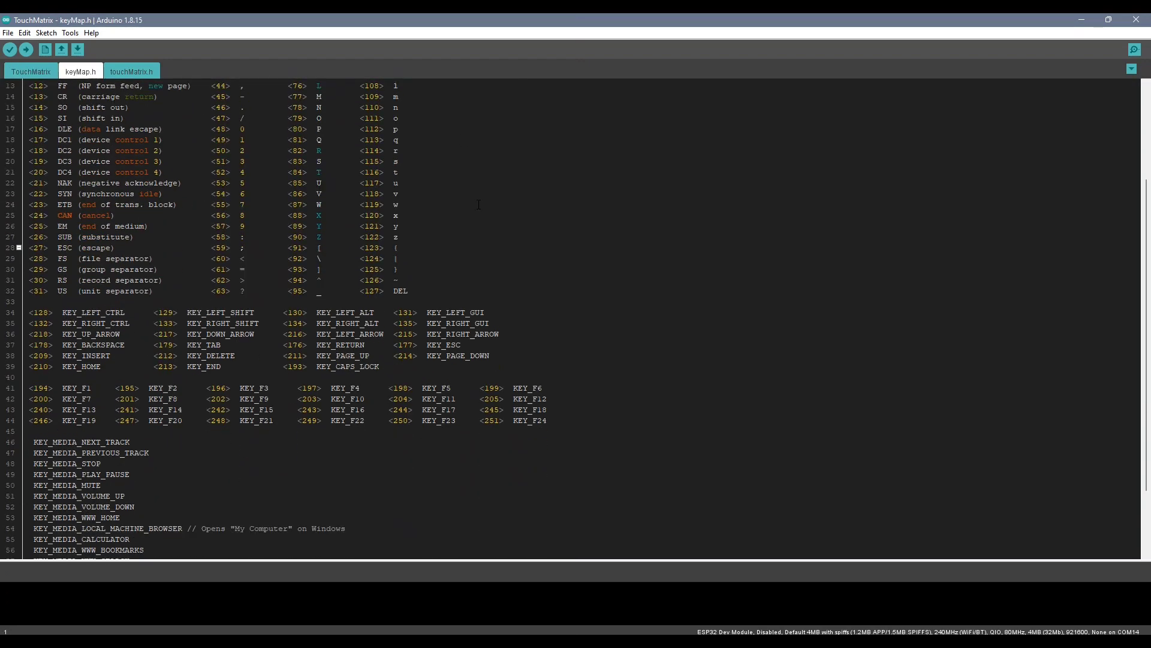
scroll(down, 3)
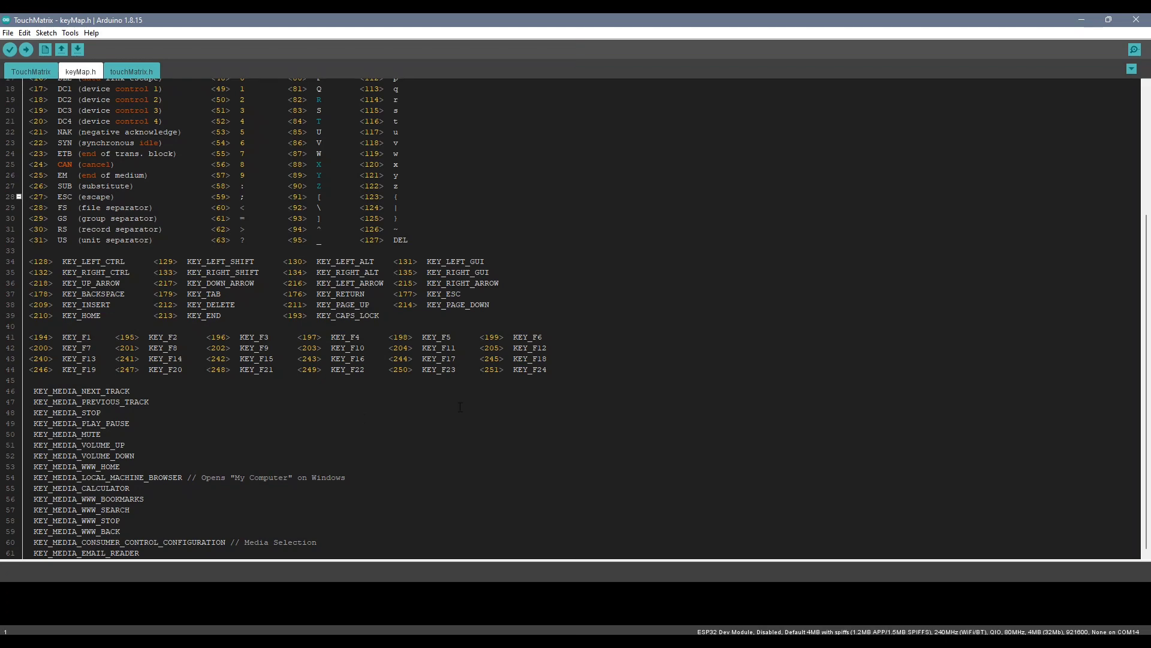
scroll(up, 3)
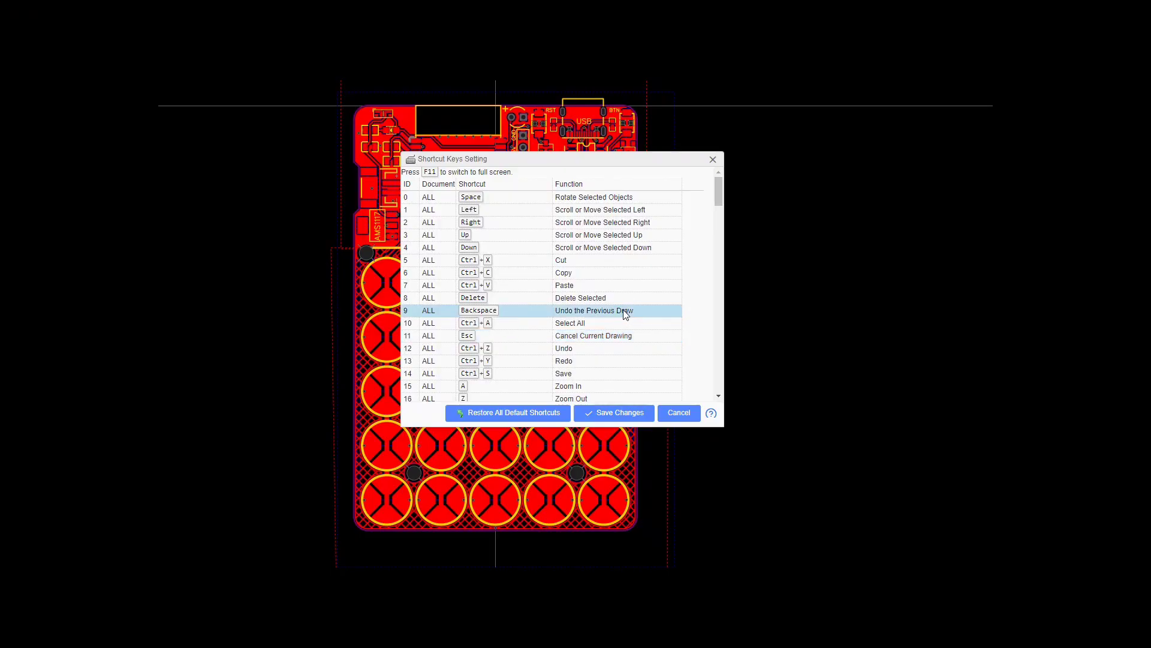
scroll(down, 3)
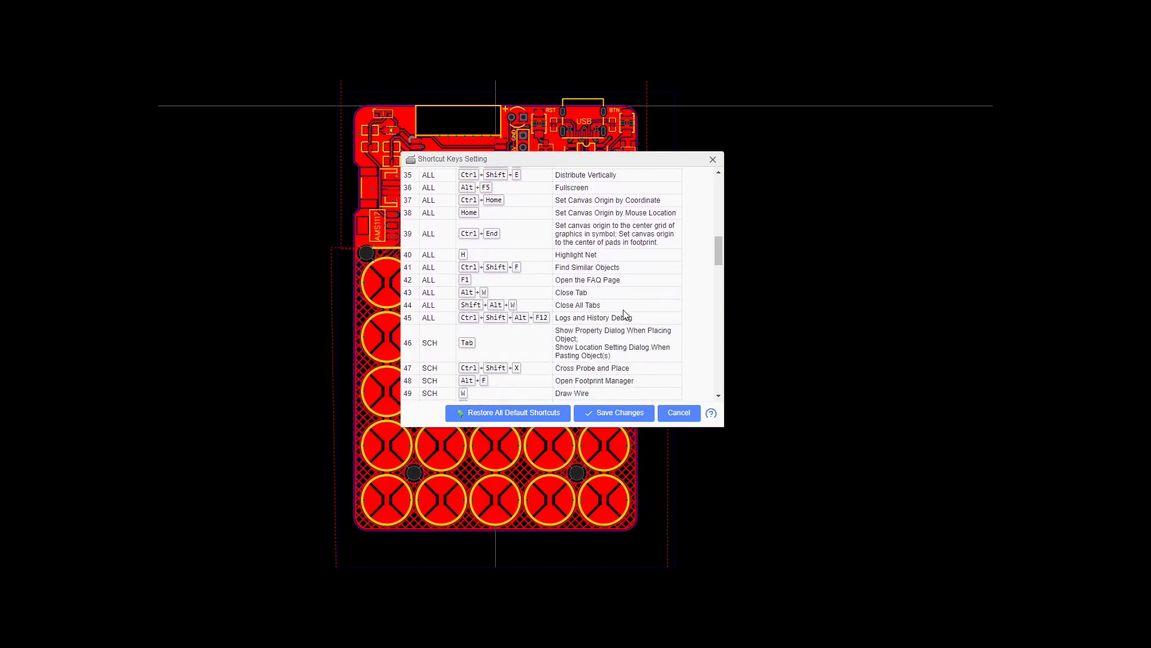
scroll(down, 3)
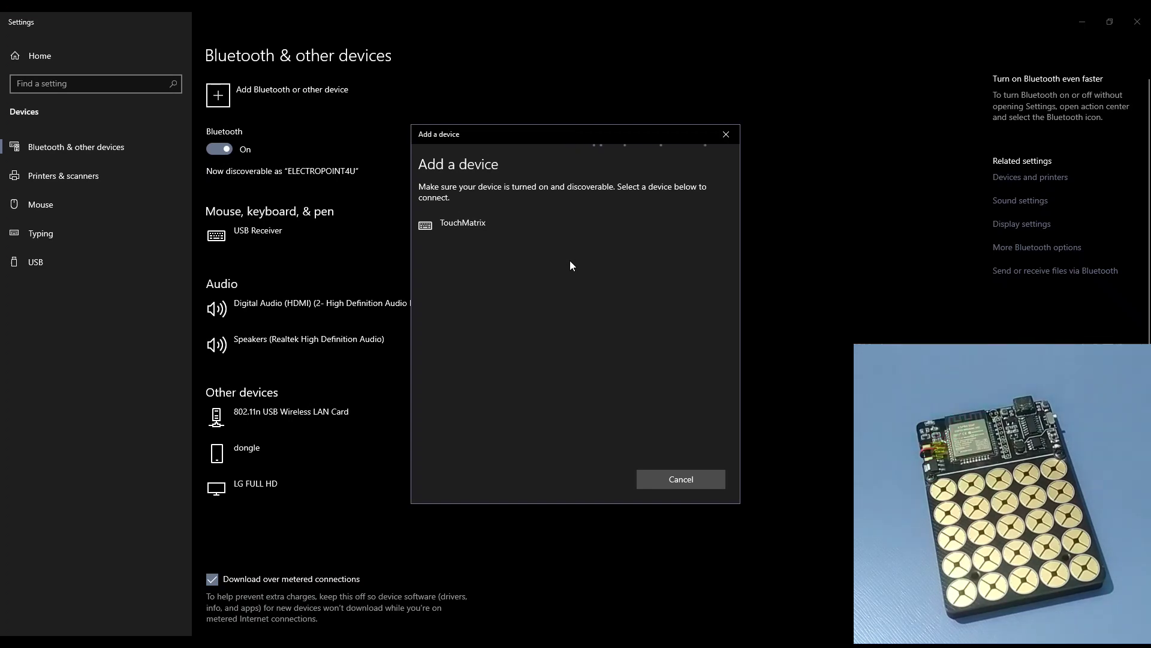
Step: Pair the TouchMatrix keyboard in Add a device and confirm with Done
click(462, 222)
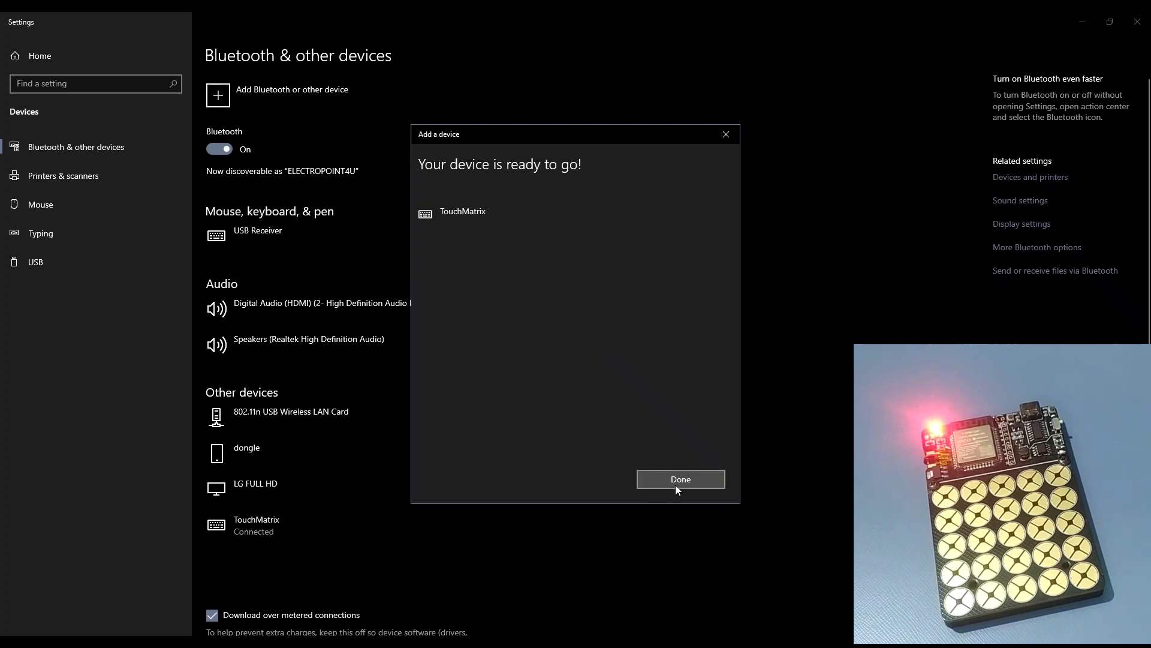
click(680, 479)
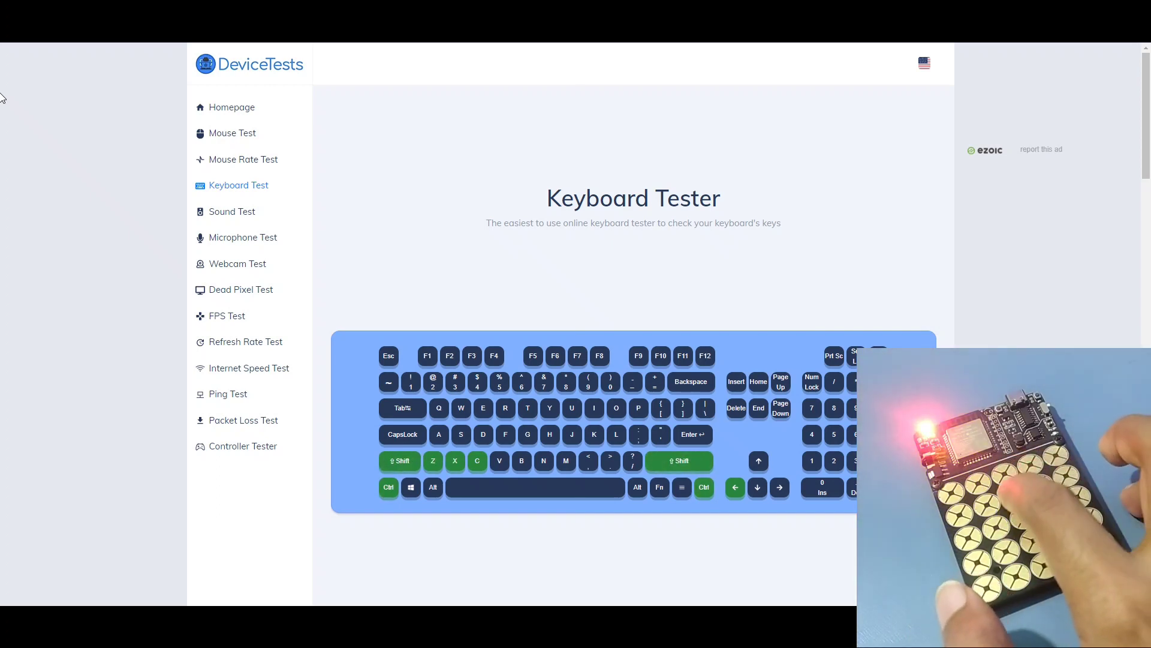
Step: Send touch-pad shortcut combinations, including R and F5, to the keyboard tester
key(r)
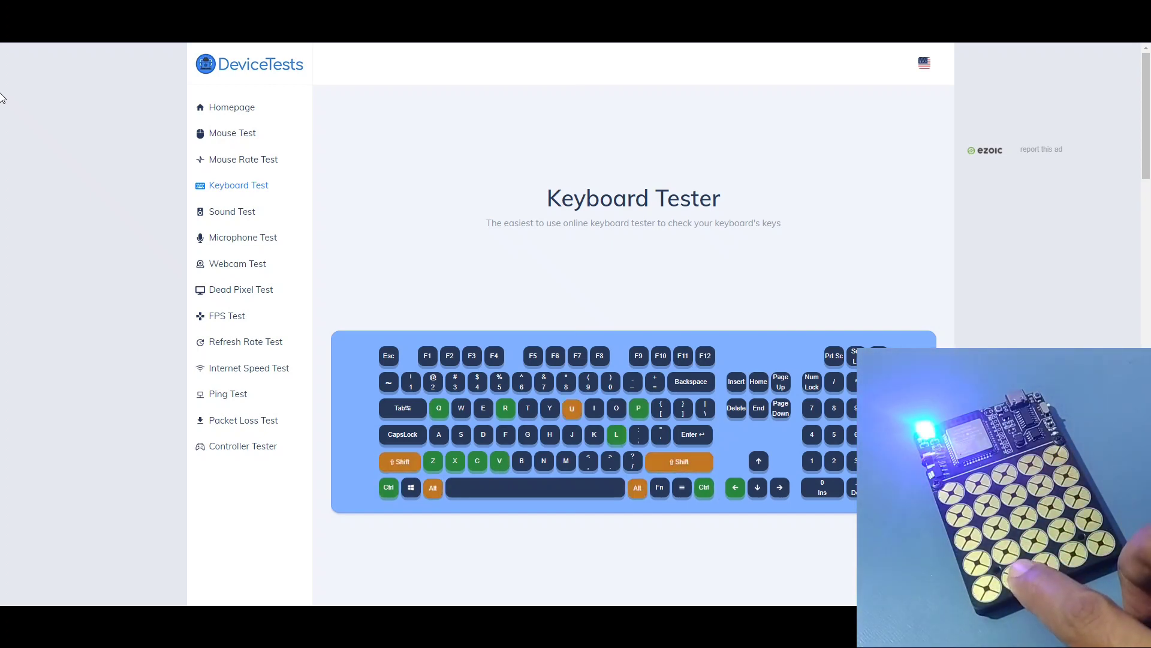
key(f5)
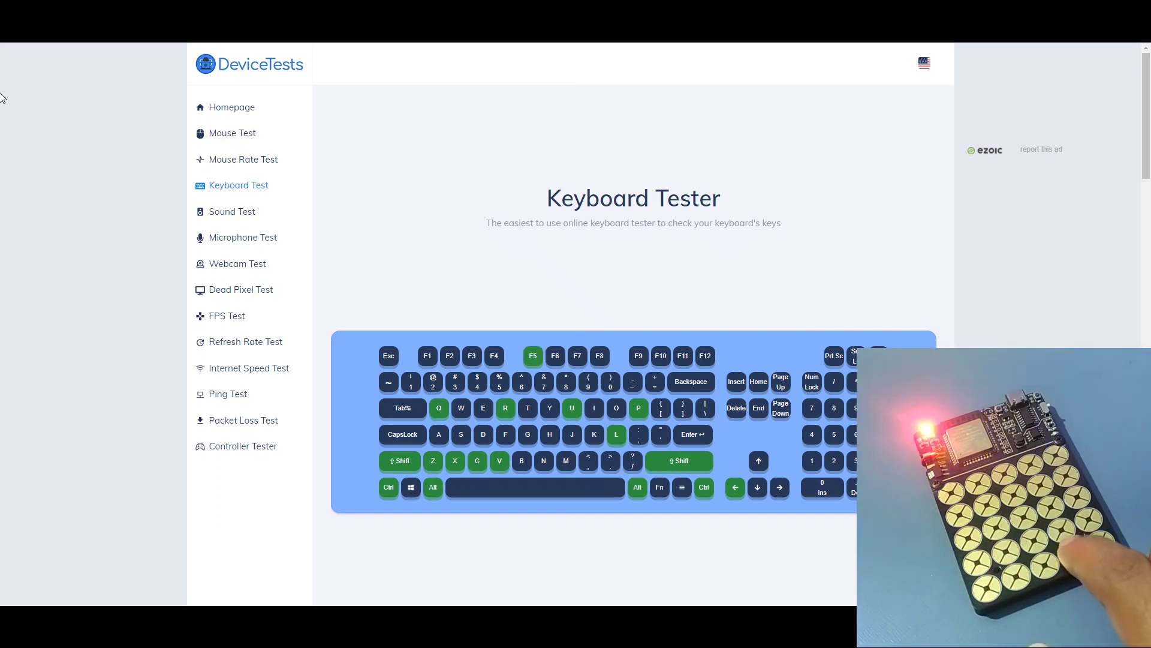